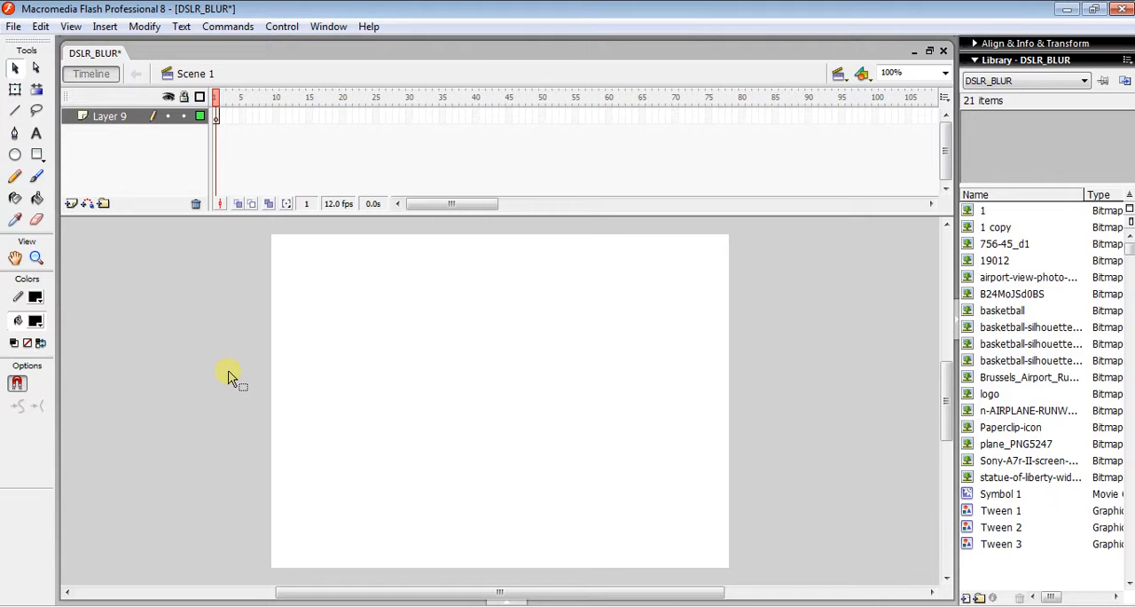
mouse_move(252, 355)
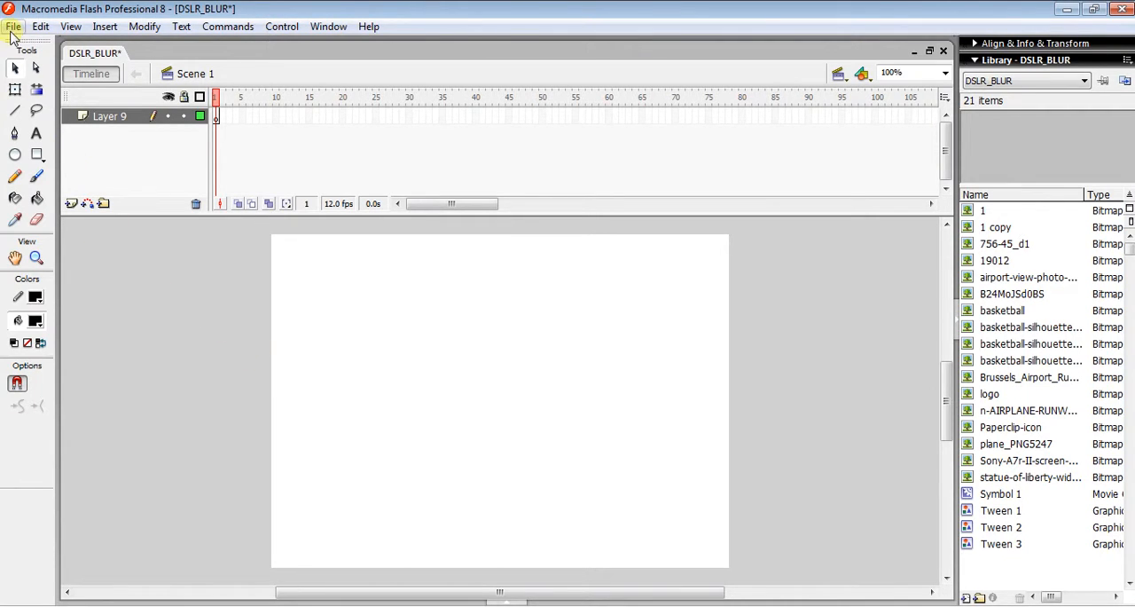
Import the Mark Zuckerberg-PTI photo from the extra folder onto the stage
click(14, 25)
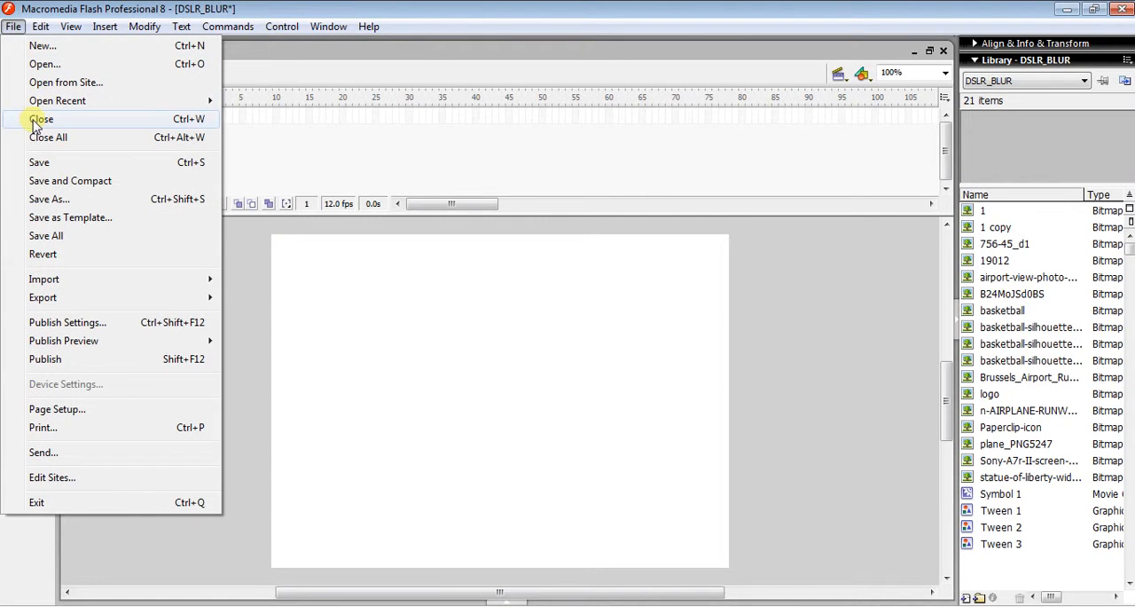
mouse_move(44, 278)
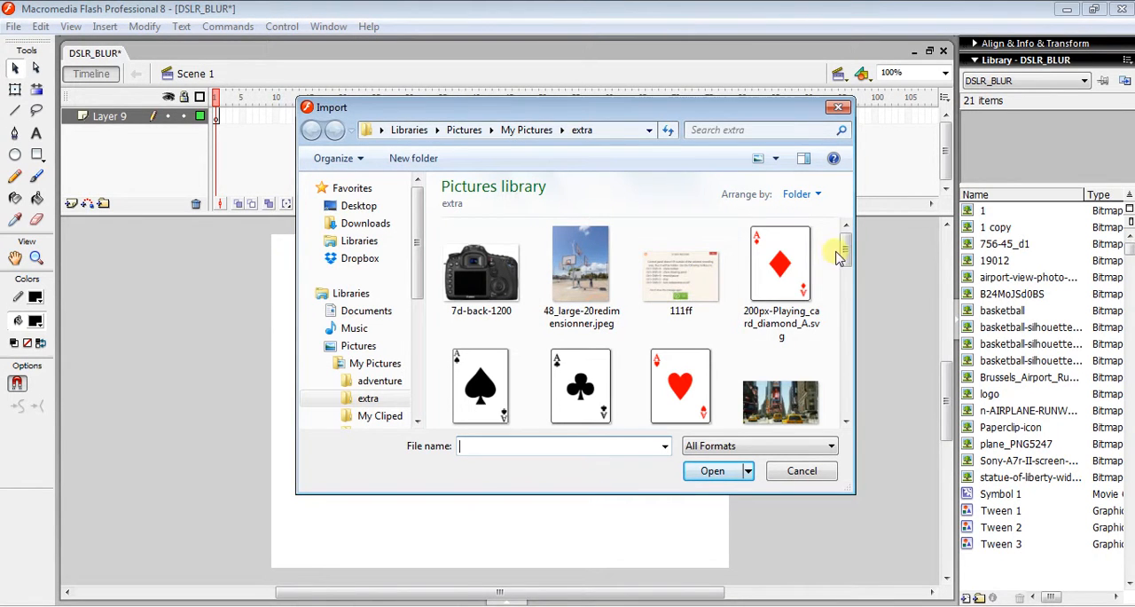
scroll(down, 3)
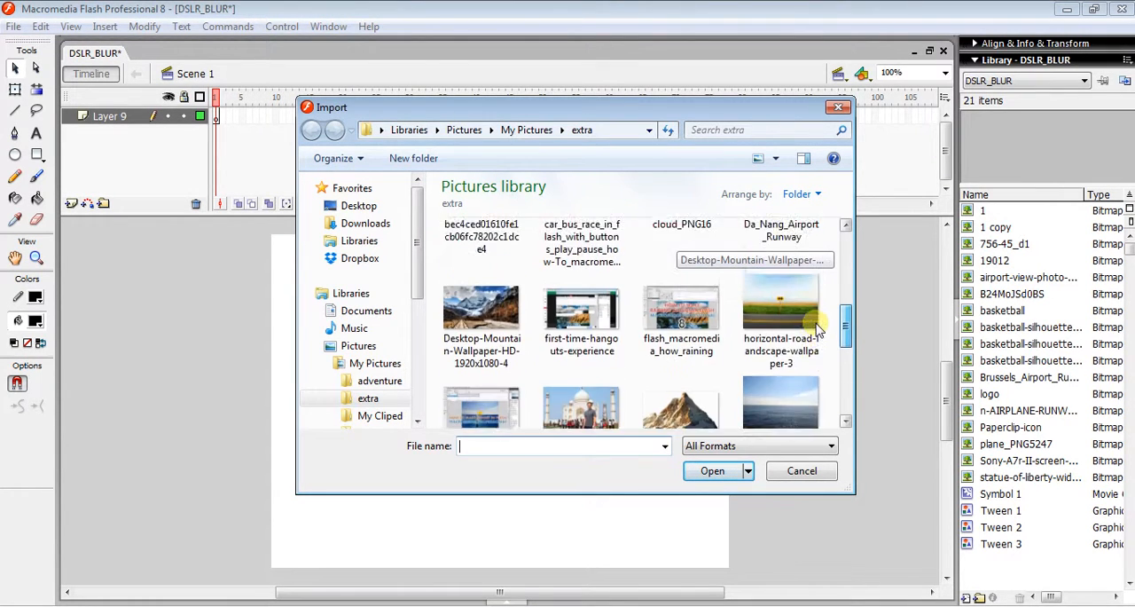
click(582, 281)
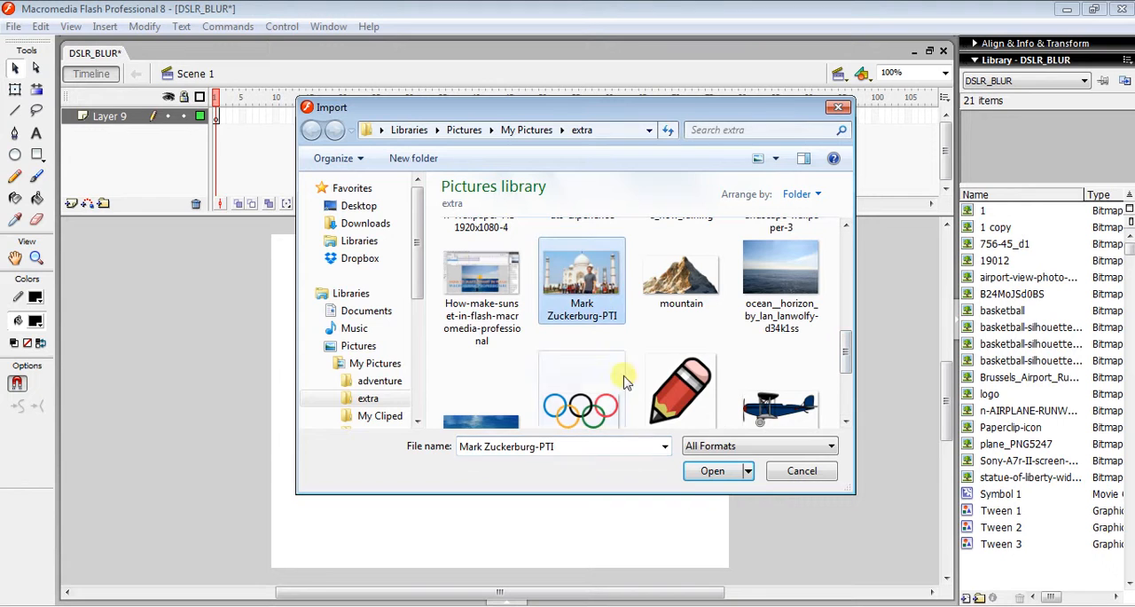
click(713, 470)
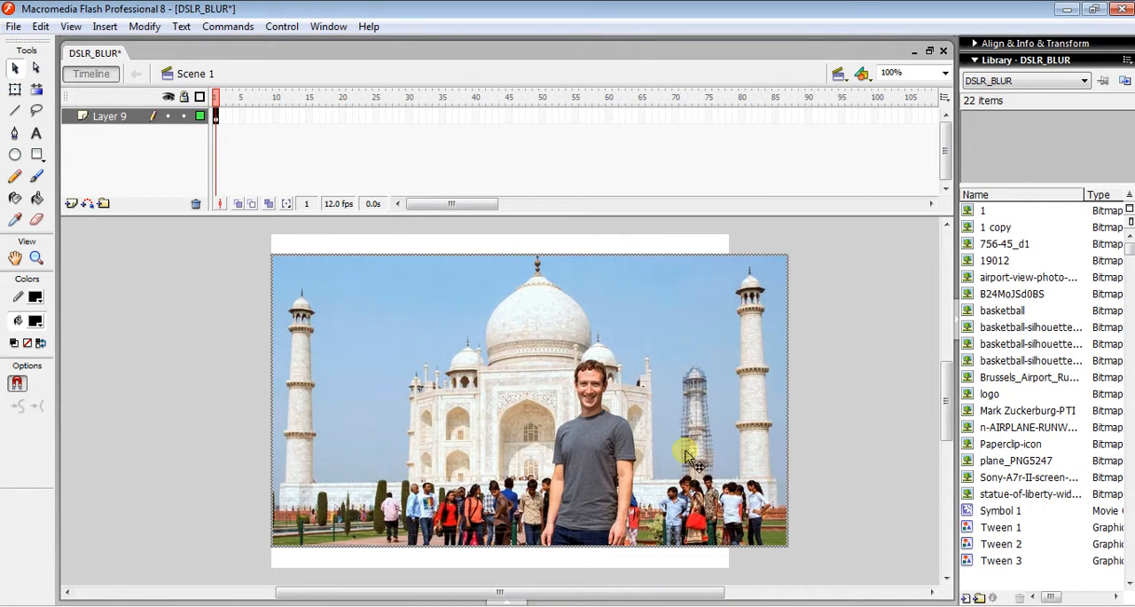
mouse_move(15, 92)
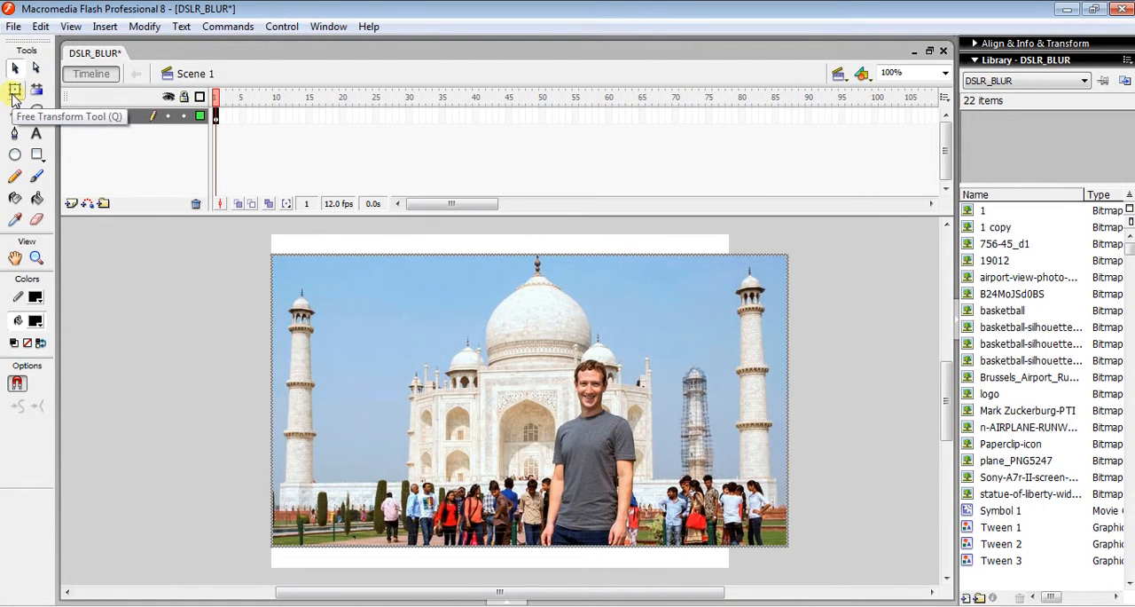
Scale the Taj Mahal photo with Free Transform so it covers the entire stage
click(14, 89)
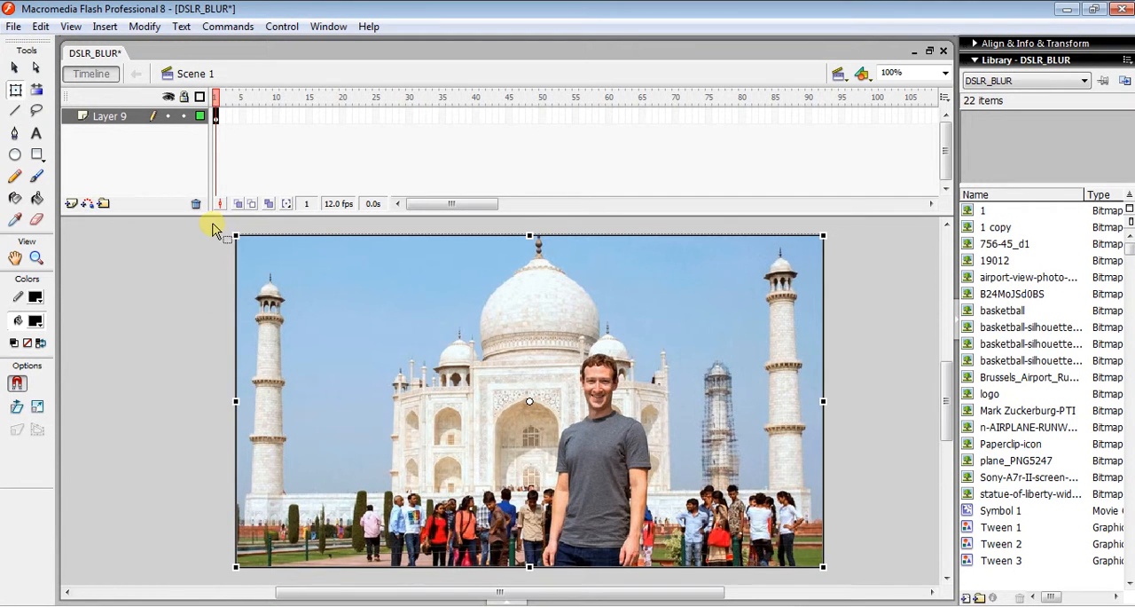
drag(234, 234, 222, 228)
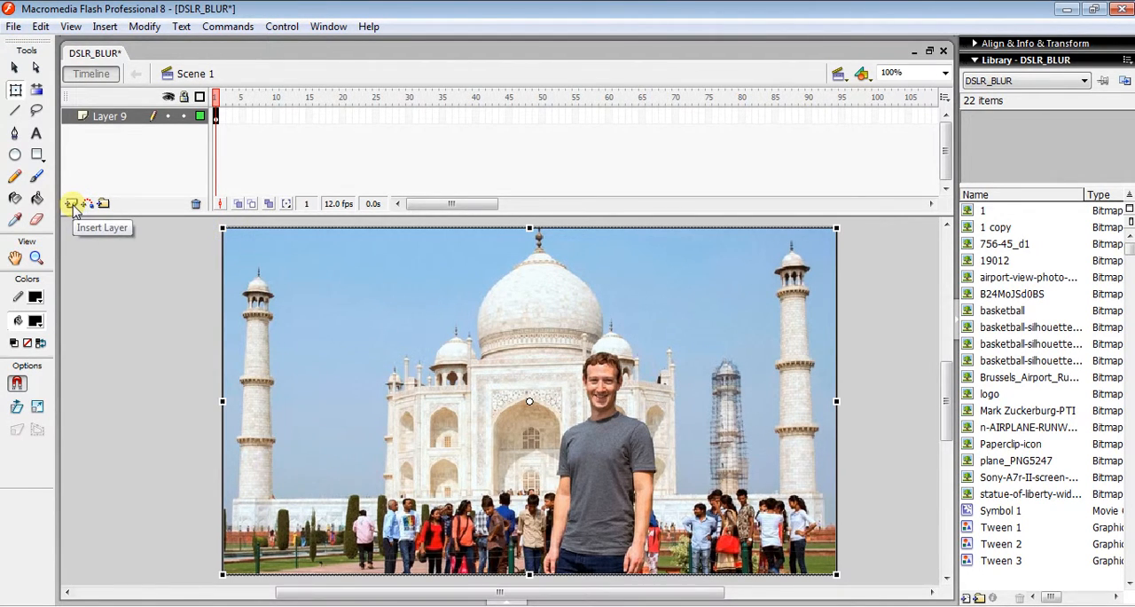
Add a layer above the photo and draw a black filled circle on the left side
click(71, 204)
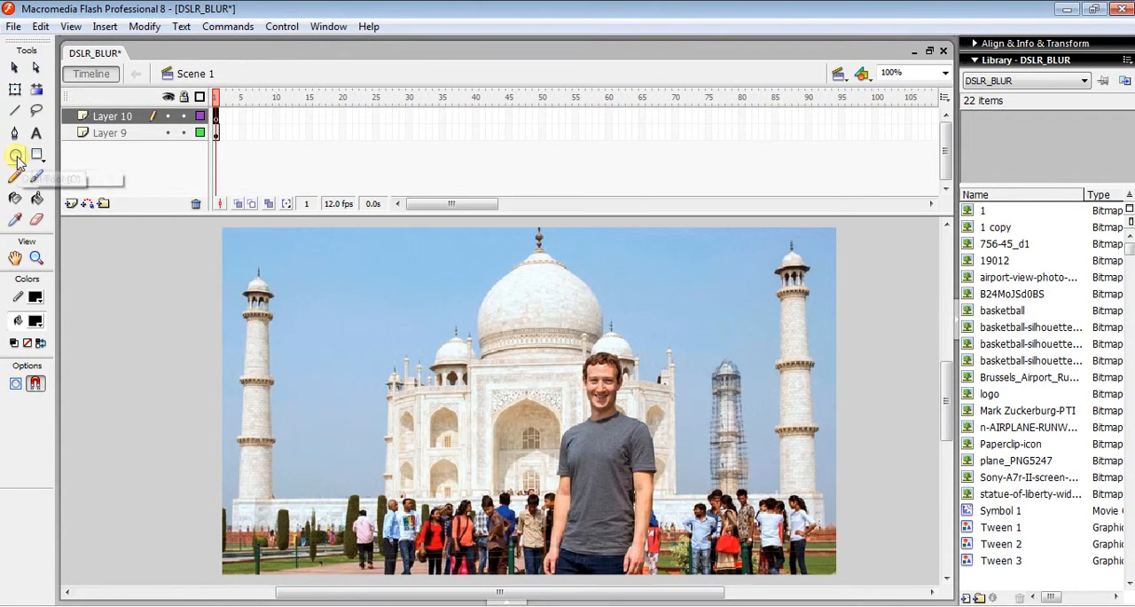
click(36, 296)
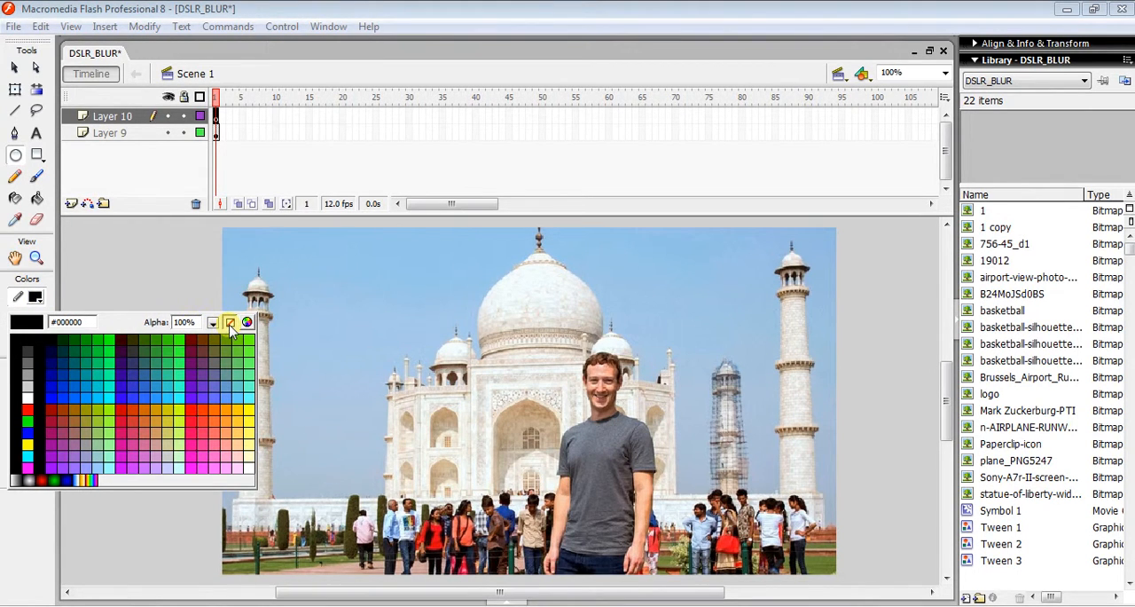
click(246, 323)
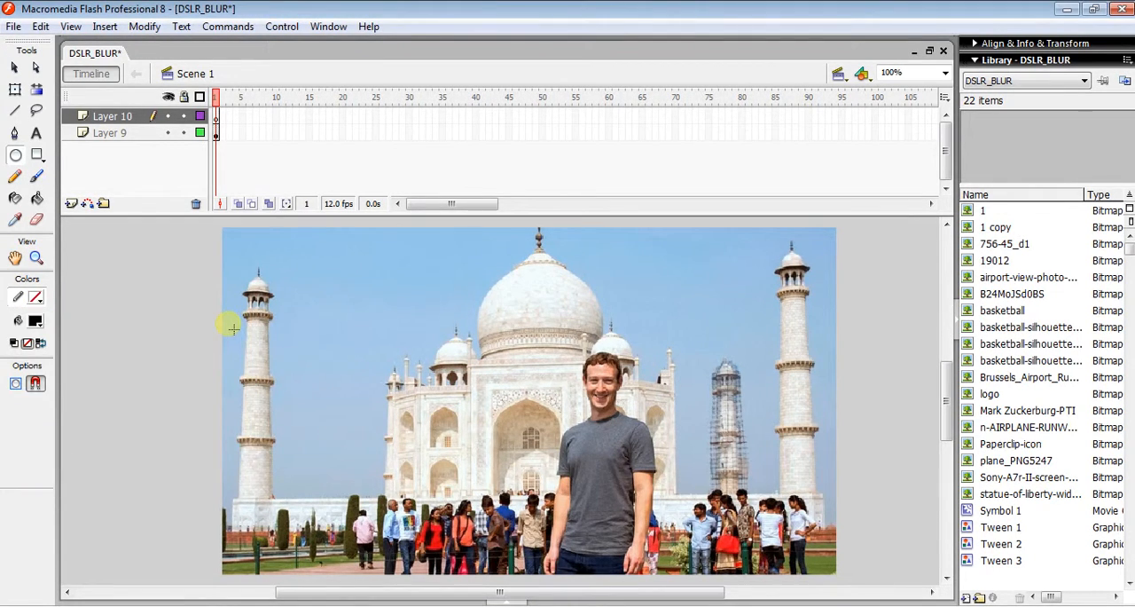
mouse_move(234, 319)
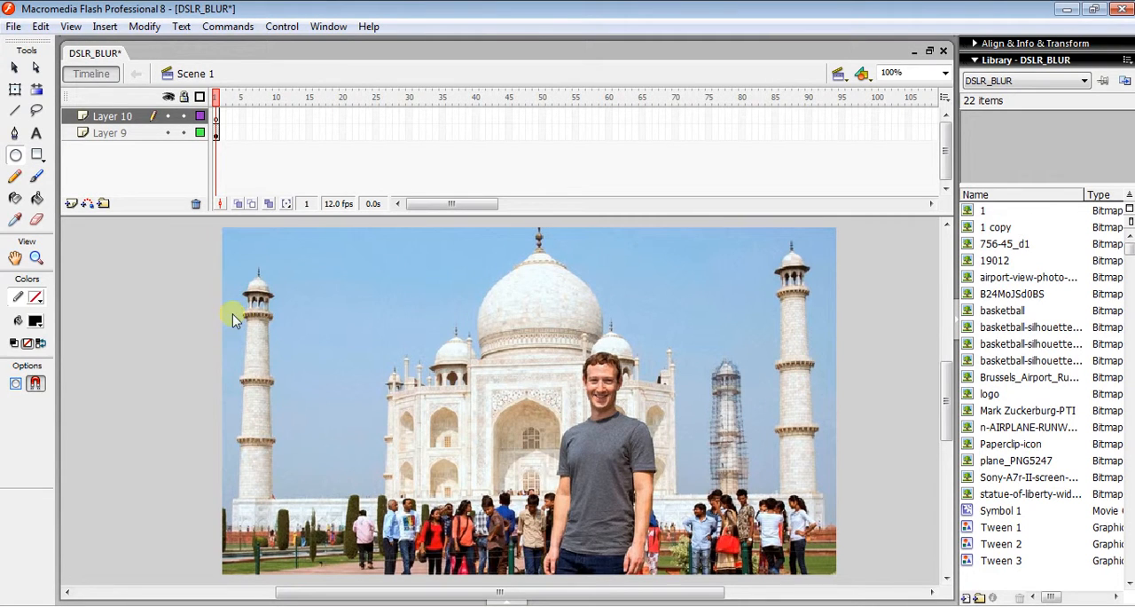
drag(234, 319, 372, 382)
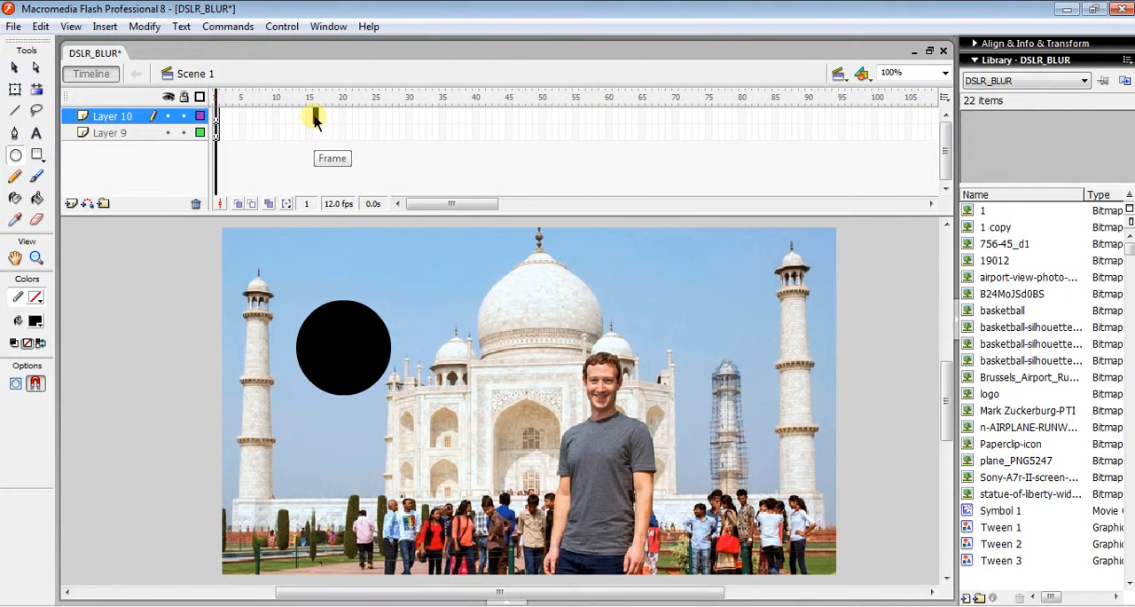
Insert frames so the photo on Layer 9 extends through frame 16 beneath the circle
right_click(313, 115)
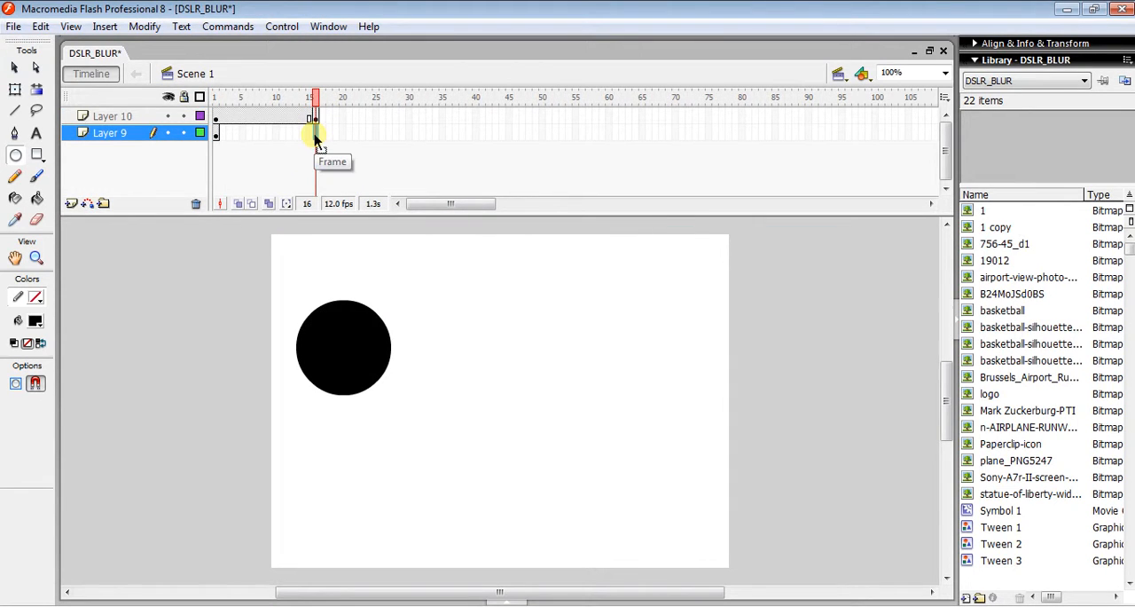
click(112, 115)
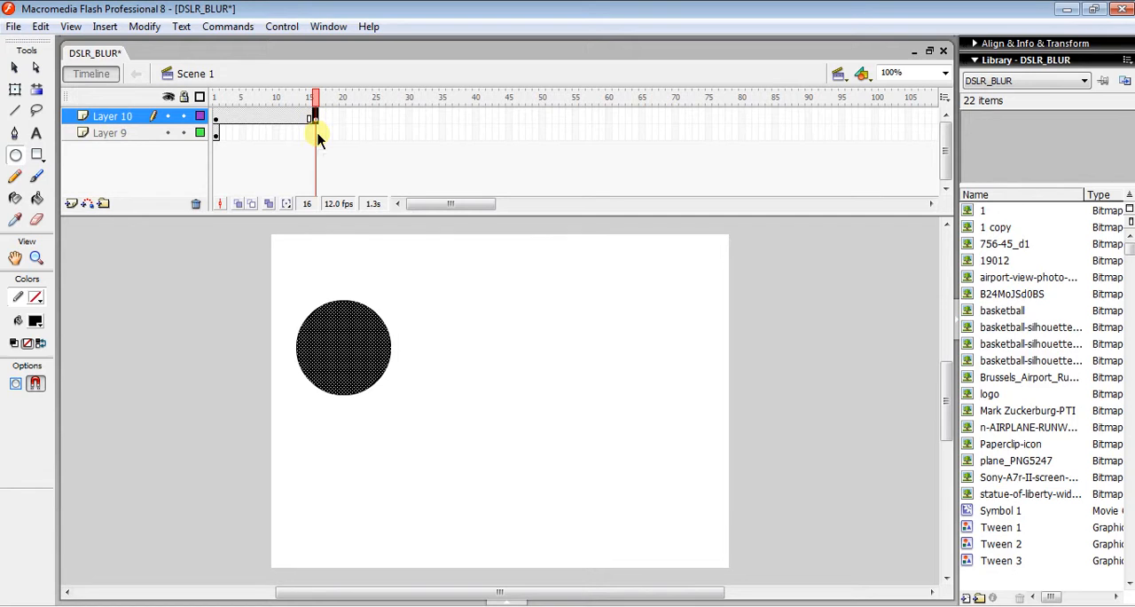
mouse_move(315, 139)
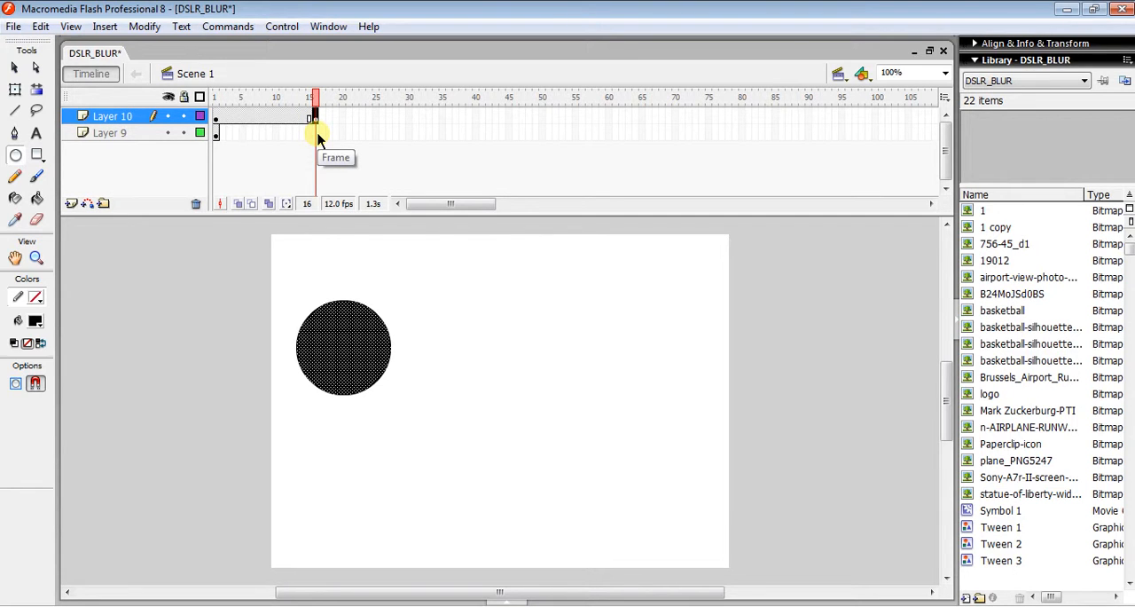
click(110, 132)
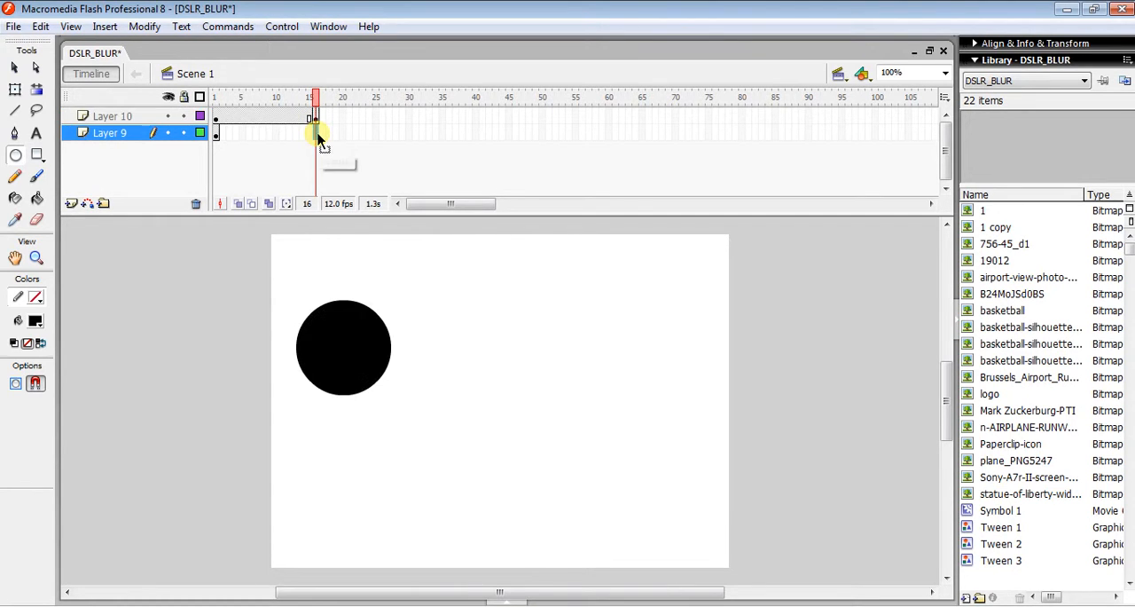
right_click(316, 133)
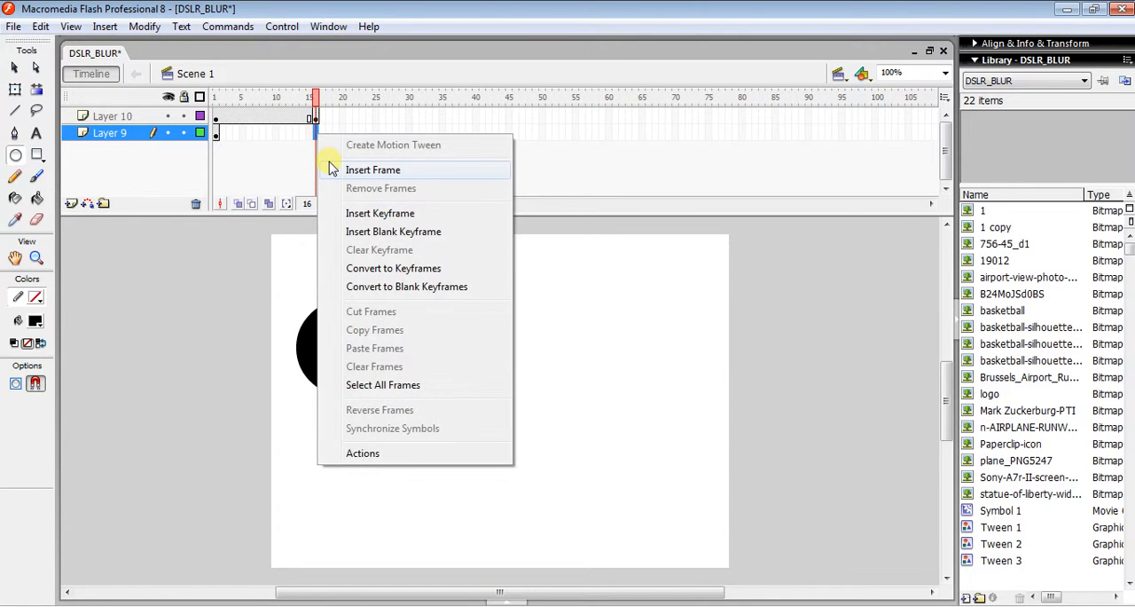
click(372, 170)
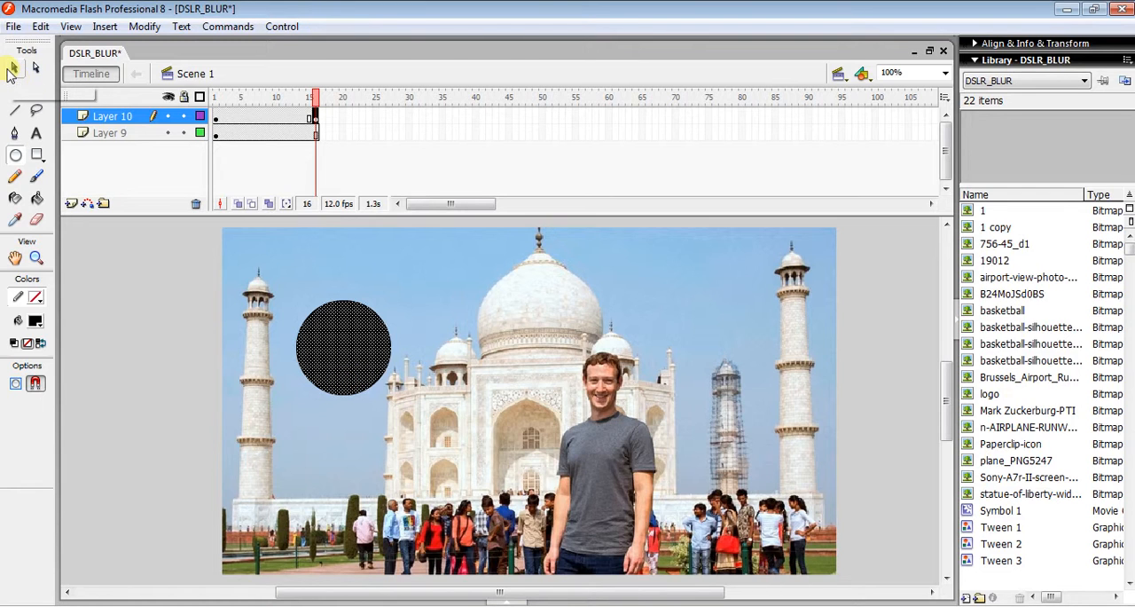
Switch to the Selection tool to reposition the circle on the photo
click(14, 67)
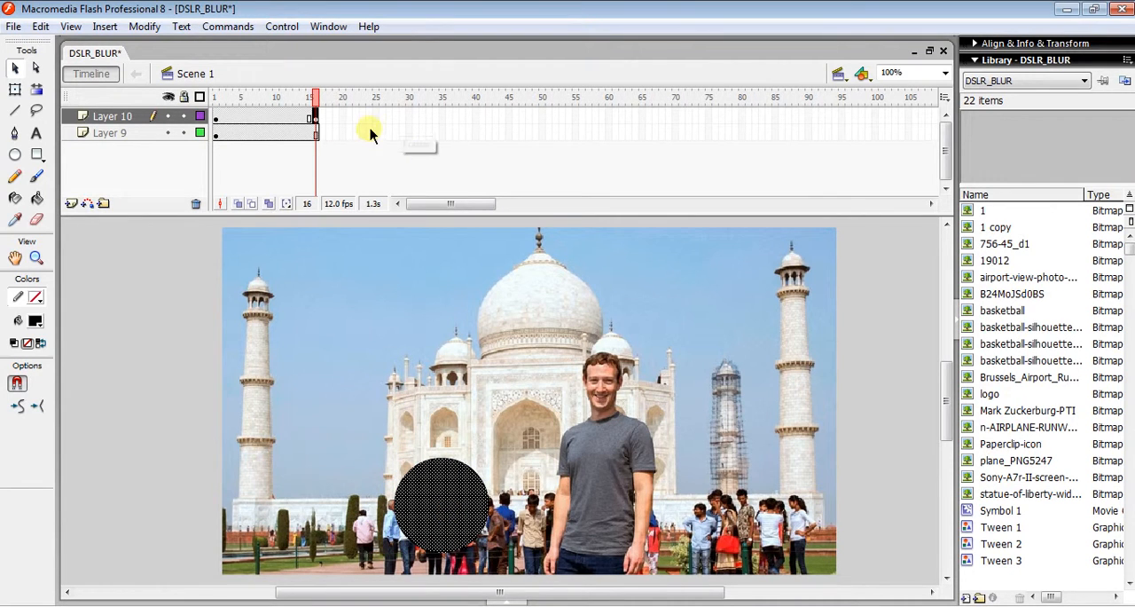
mouse_move(425, 121)
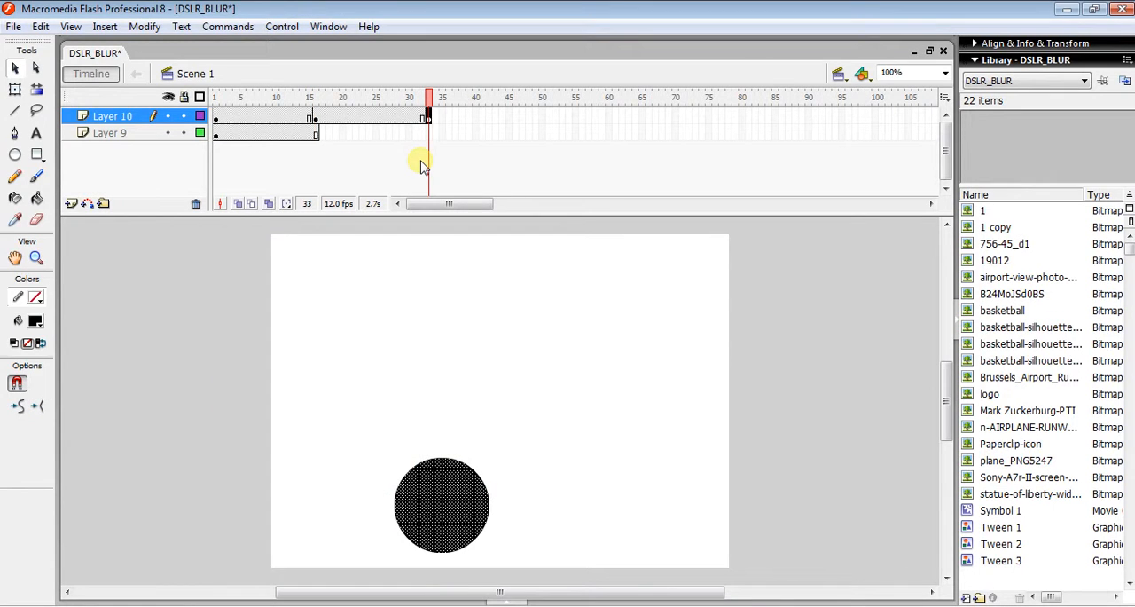
mouse_move(316, 138)
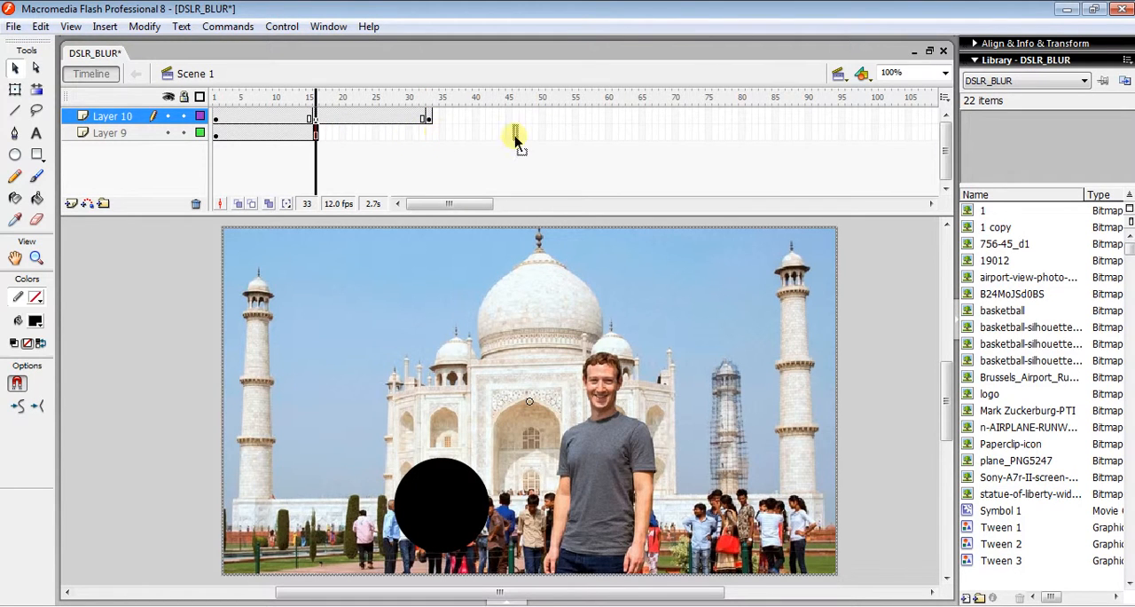
mouse_move(690, 131)
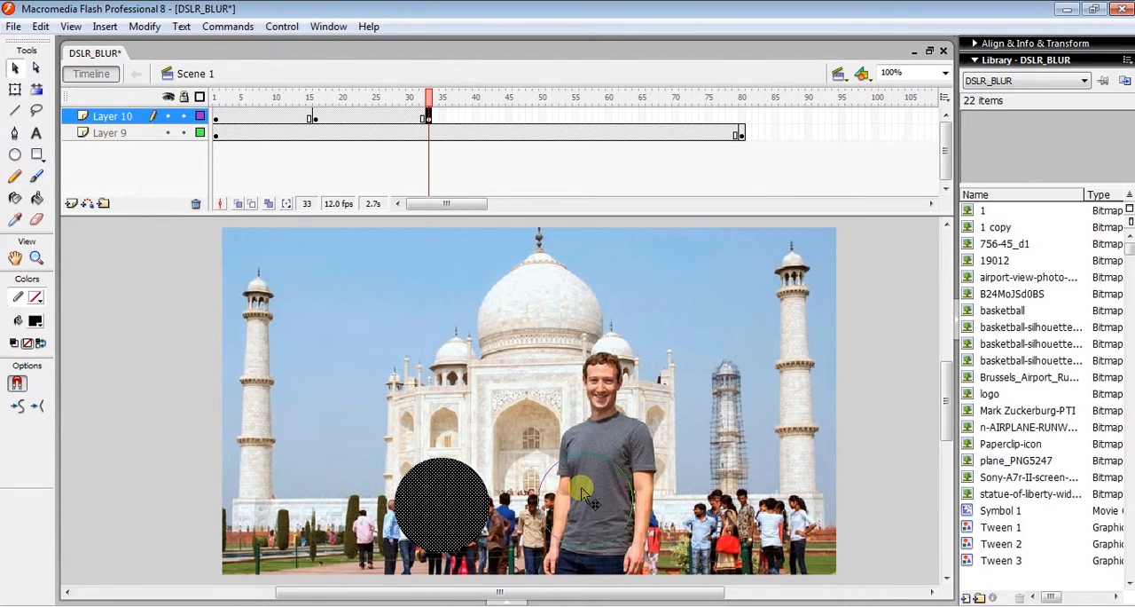
Insert a keyframe at frame 80 on Layer 10 and move the circle over the man's face
drag(443, 511, 620, 479)
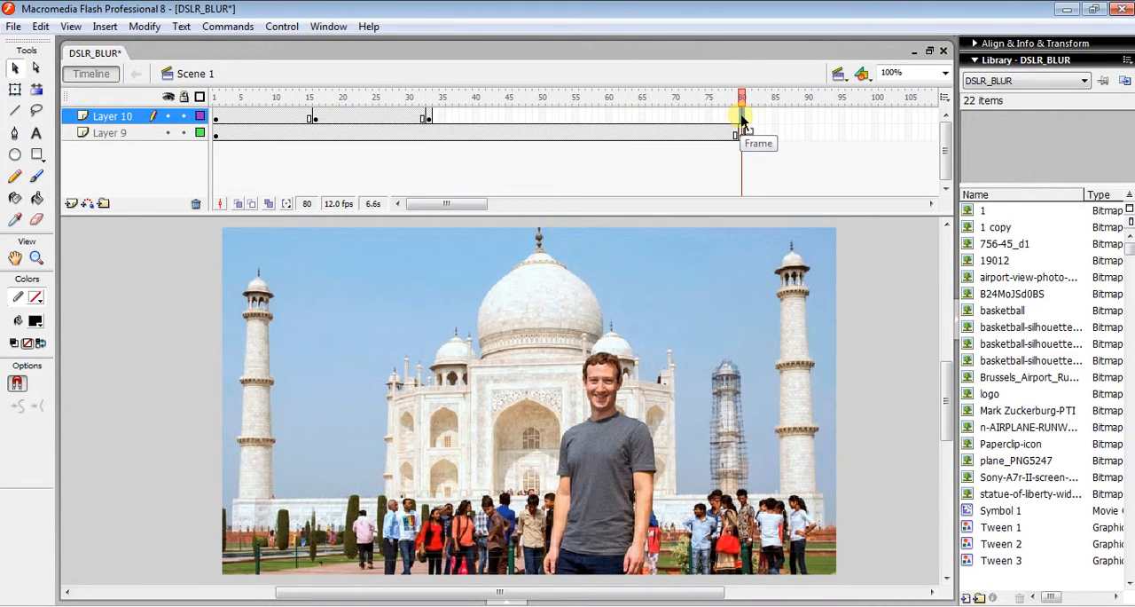
right_click(742, 121)
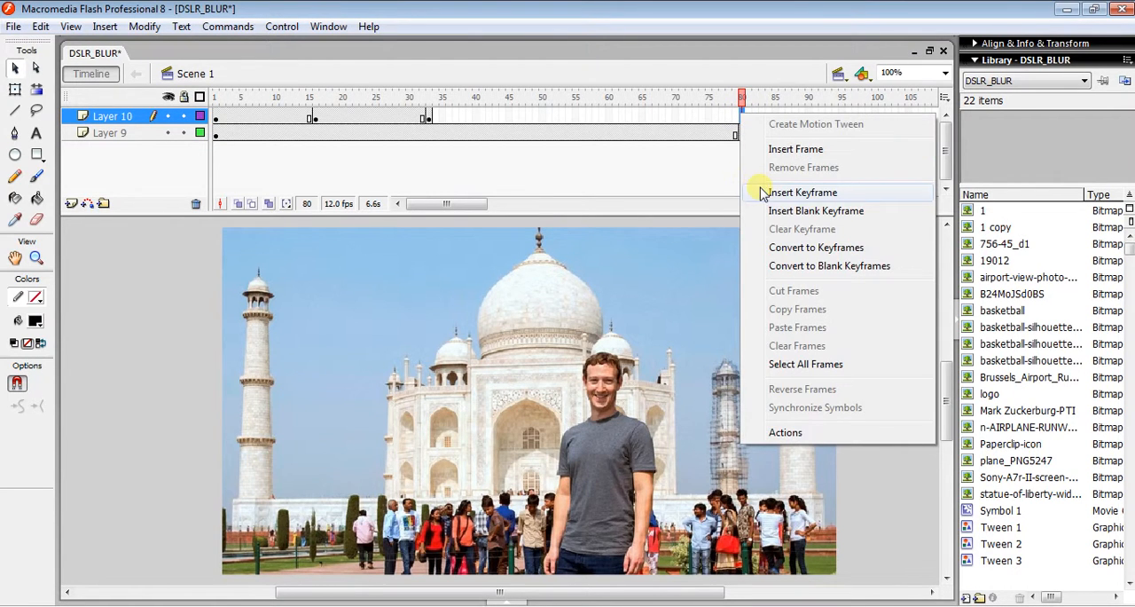
click(802, 191)
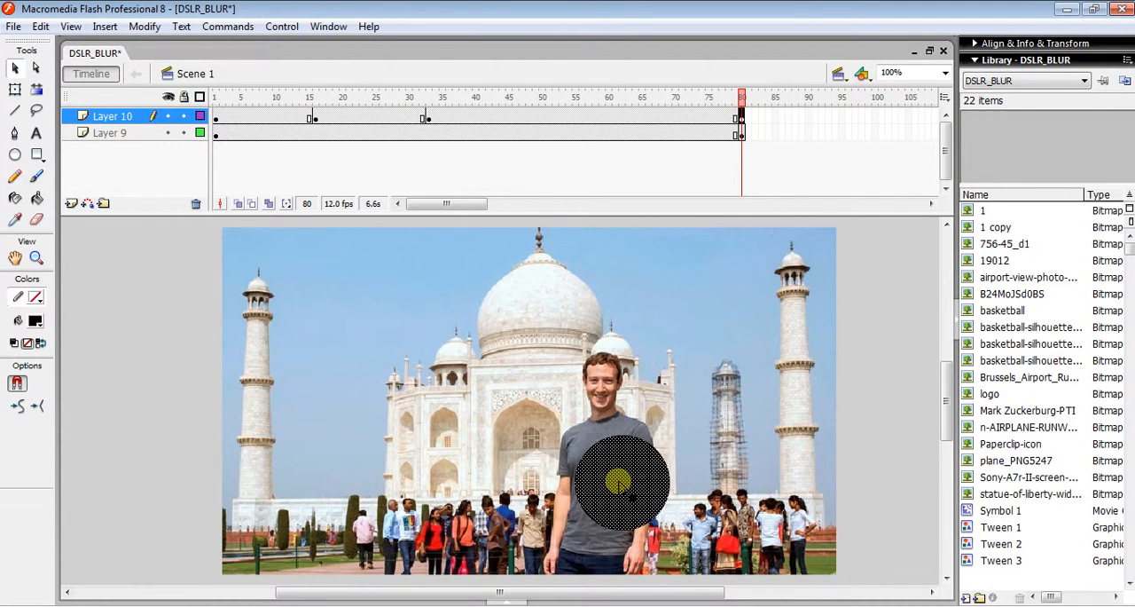
drag(620, 482, 607, 390)
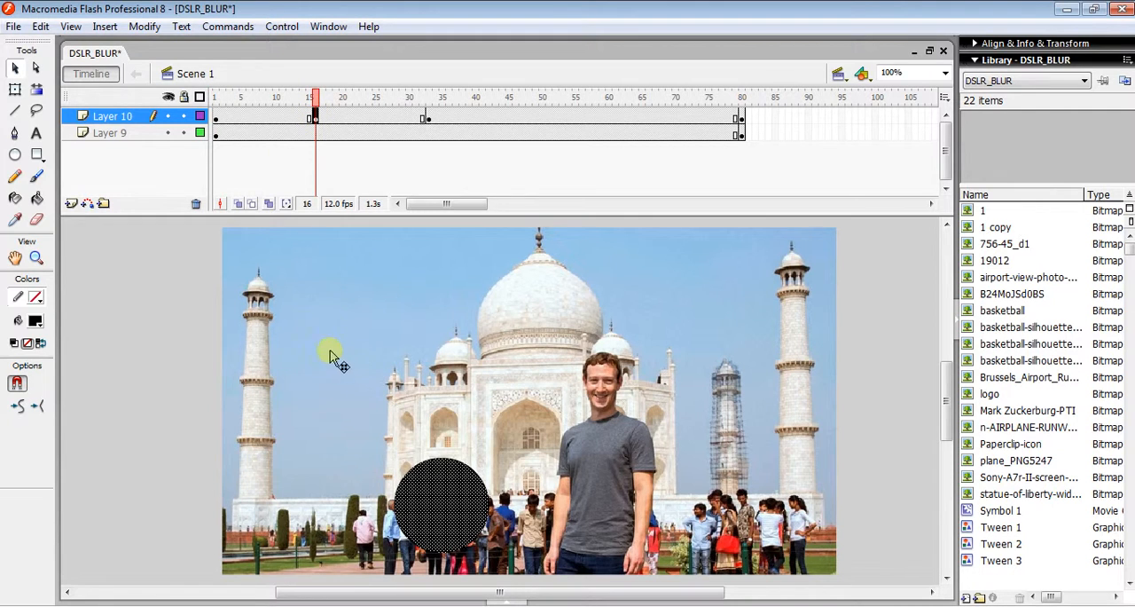
mouse_move(429, 488)
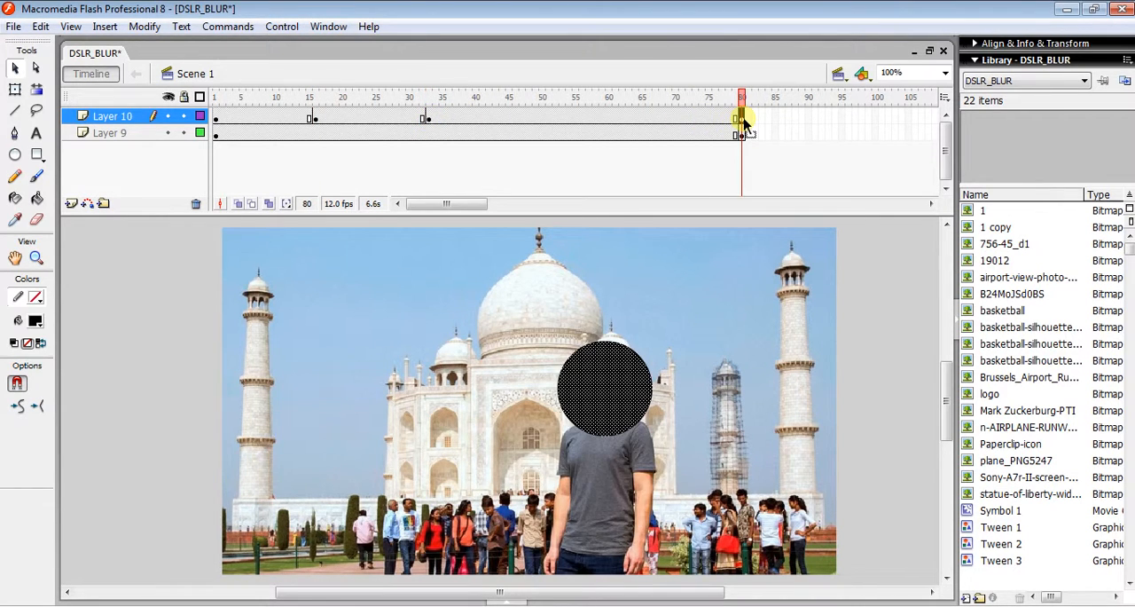
Create a motion tween across Layer 10's keyframes so the circle glides over the photo
click(308, 117)
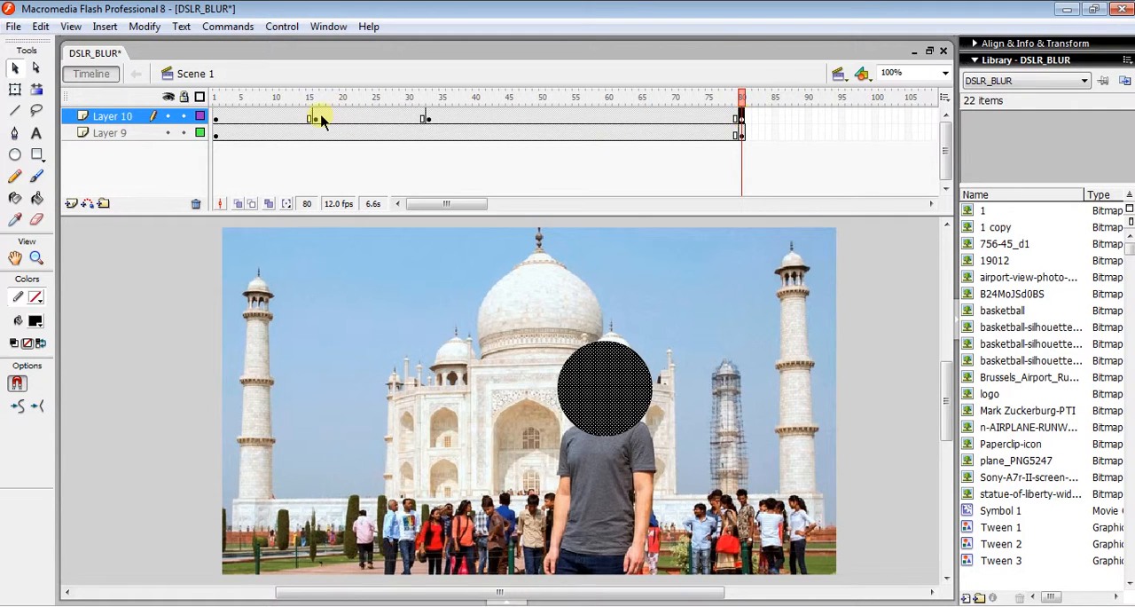
click(276, 96)
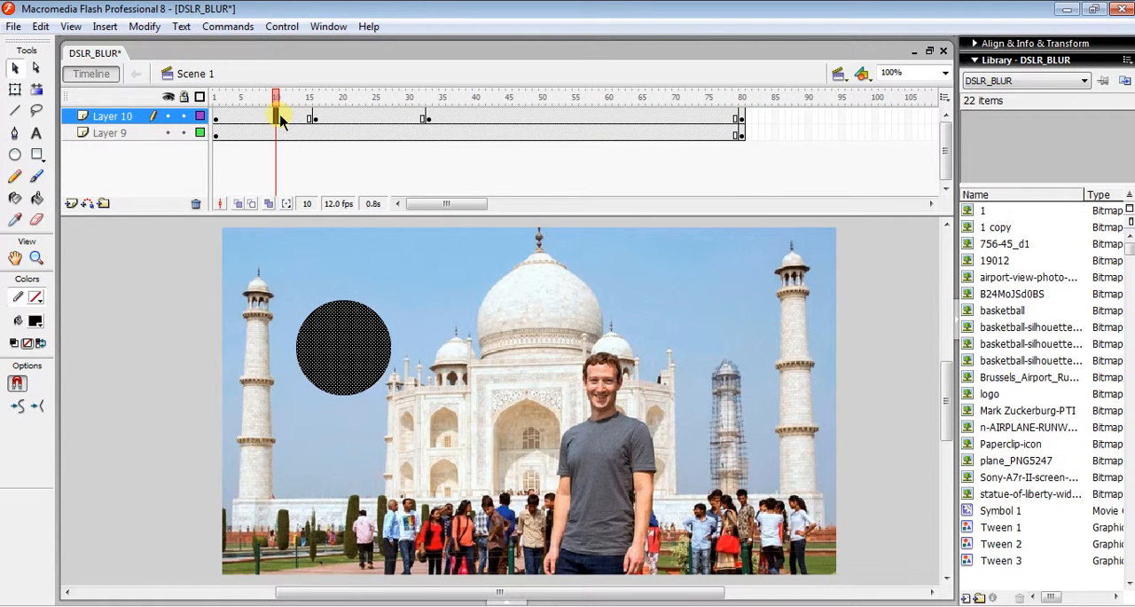
right_click(282, 117)
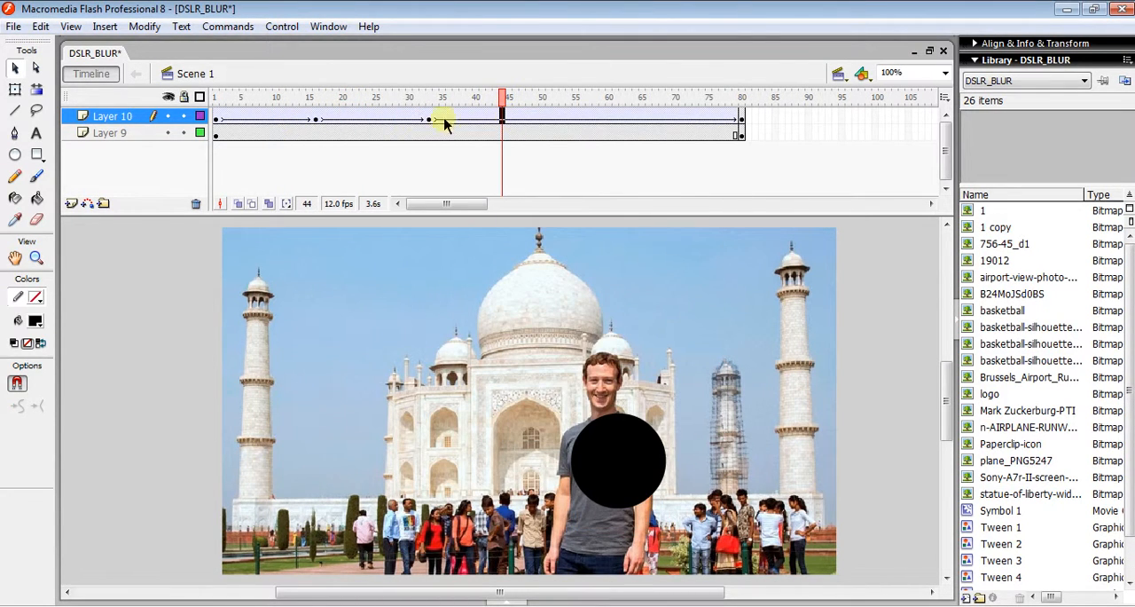
mouse_move(124, 117)
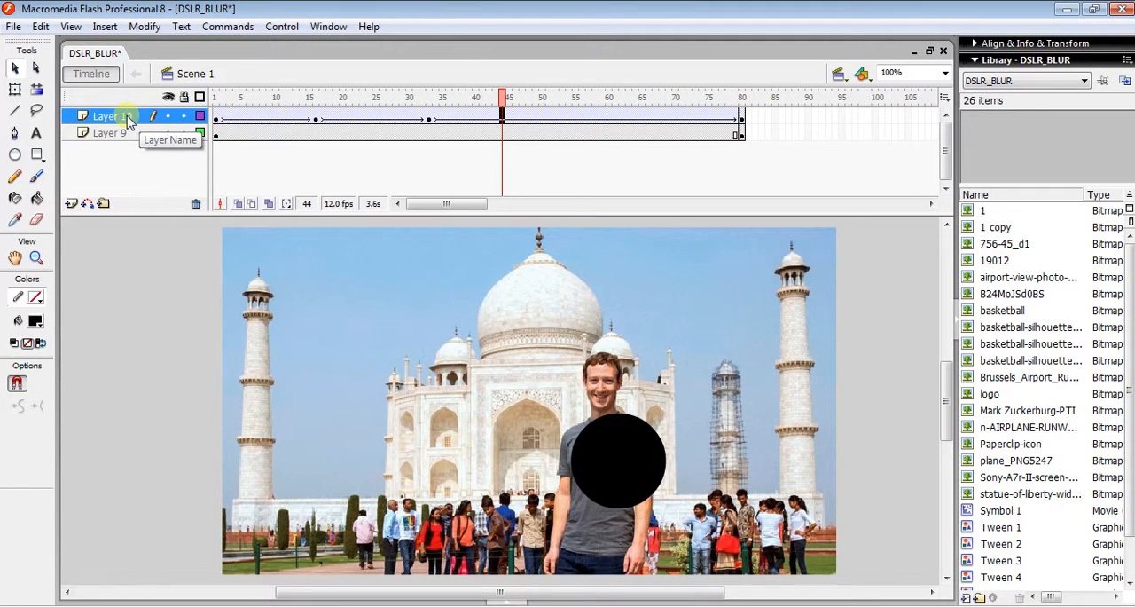
Set Layer 10 as a Mask so only the photo inside the circle shows
right_click(128, 117)
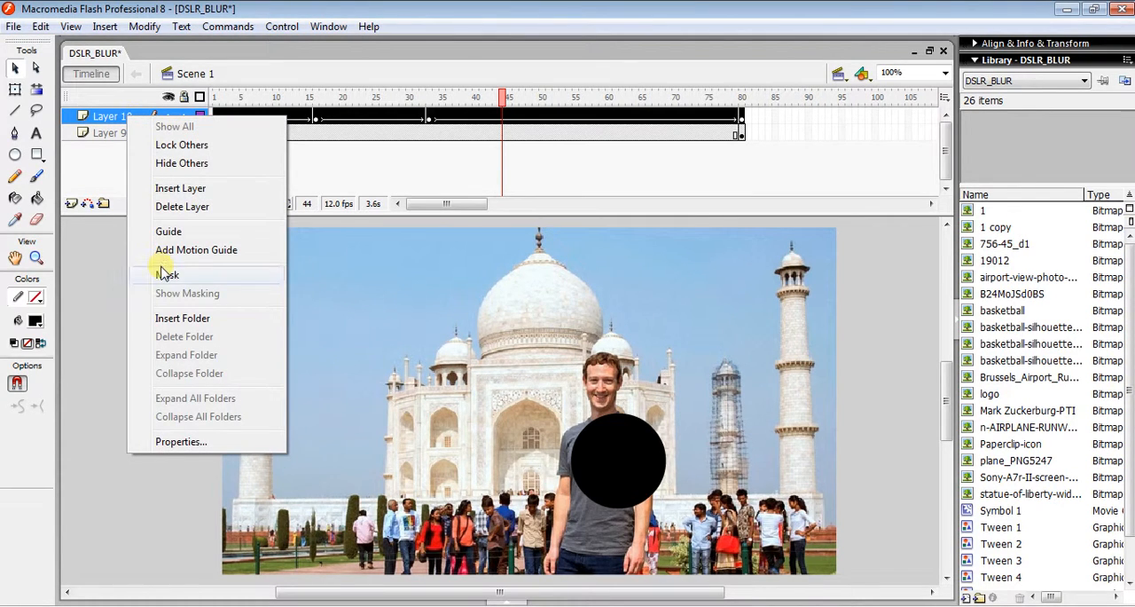
click(167, 273)
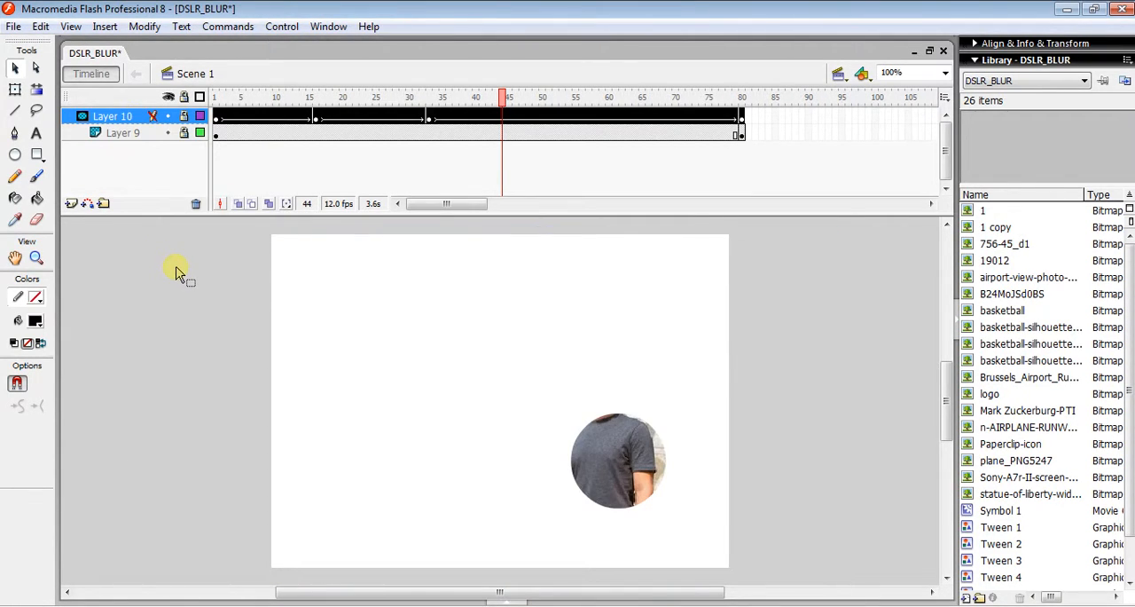